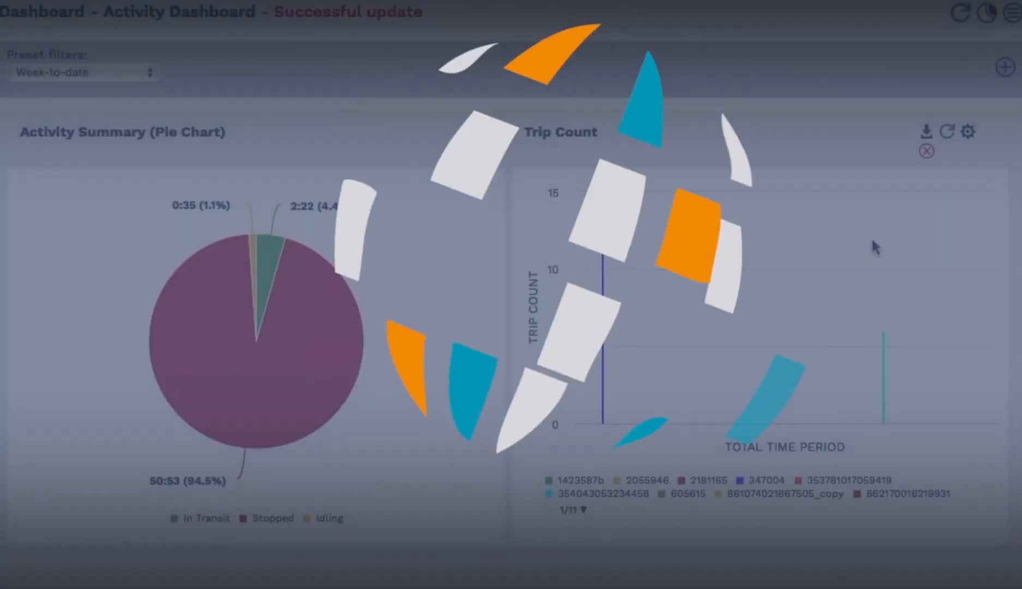
Step: Show the live tracking map with the vehicle list and Red Cargo Truck location
{"action": "left_click", "coordinate": [665, 49]}
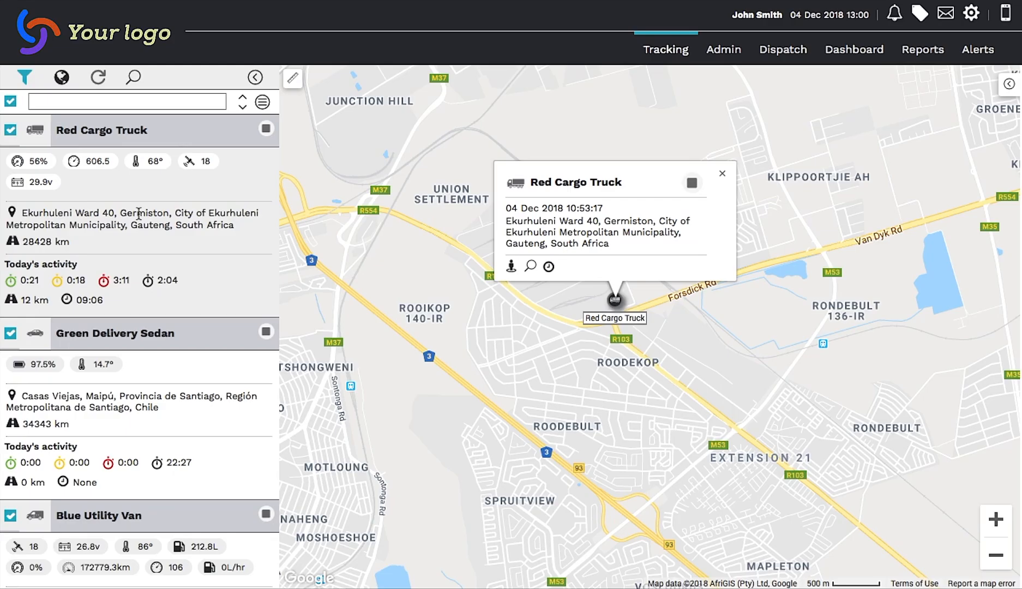
Step: Show the Reports section with schedules, activity and productivity reports
{"action": "left_click", "coordinate": [922, 49]}
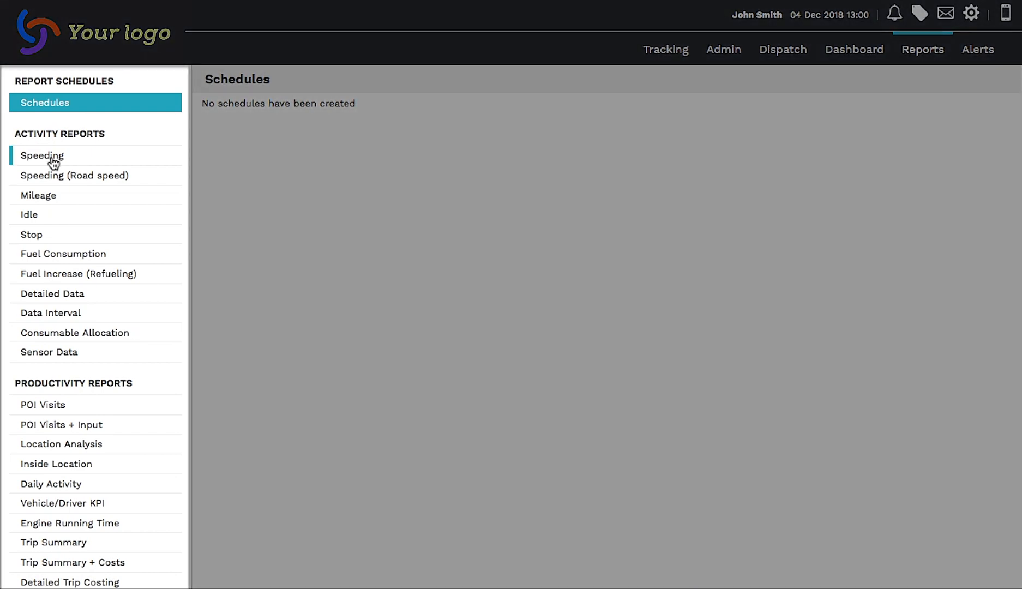
Step: Start a Speeding report for all vehicles: 65 kph limit, 2-minute minimum, WEB format
{"action": "left_click", "coordinate": [43, 154]}
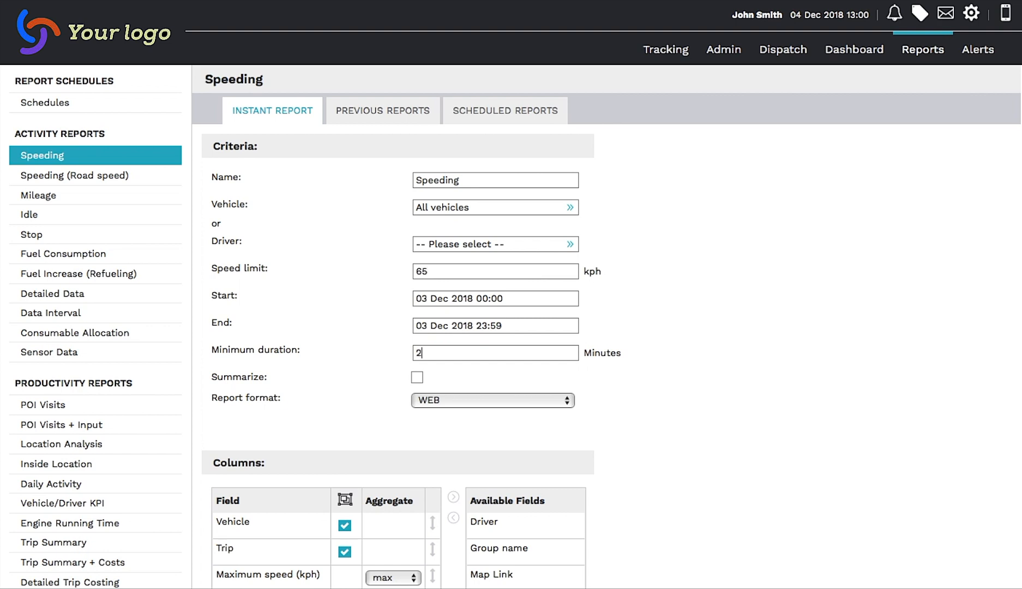
{"action": "scroll", "scroll_direction": "down", "scroll_amount": 3}
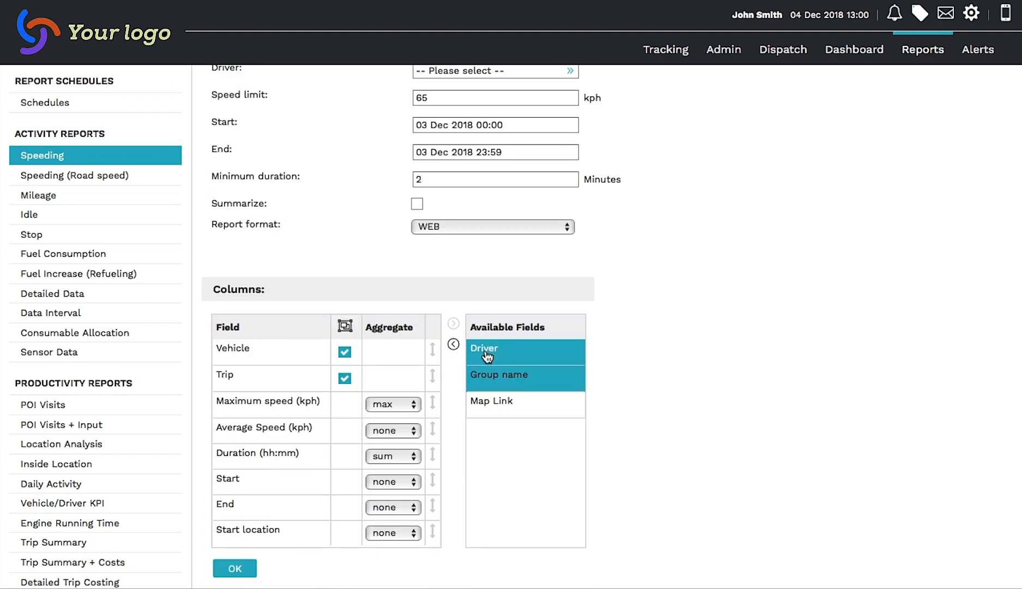
Step: Leave Driver and Group name out and move Trip below Duration (hh:mm)
{"action": "left_click", "coordinate": [453, 343]}
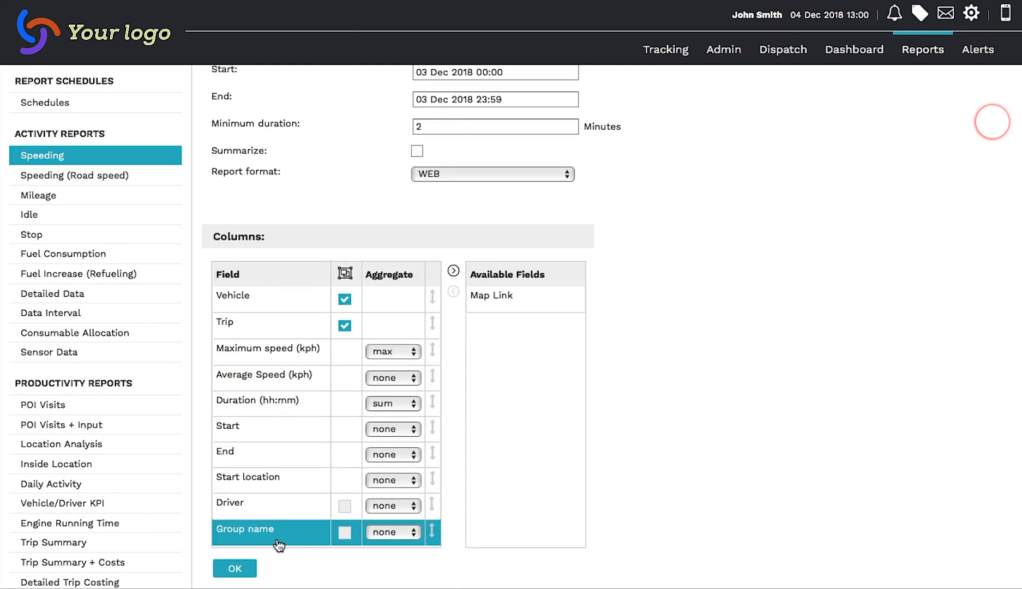
{"action": "left_click", "coordinate": [274, 502]}
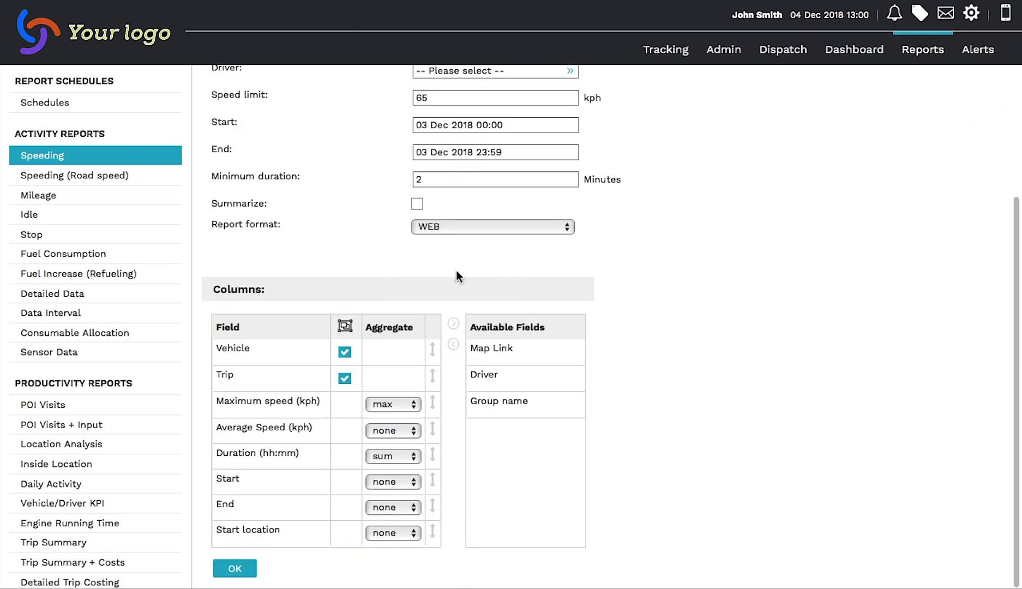
{"action": "left_click", "coordinate": [433, 377]}
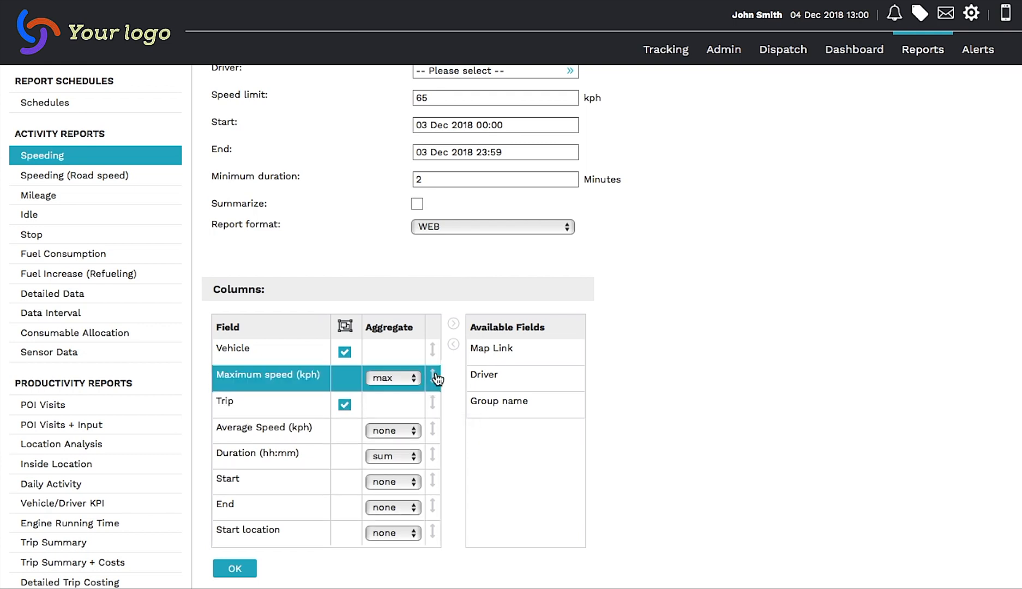
{"action": "left_click", "coordinate": [436, 377]}
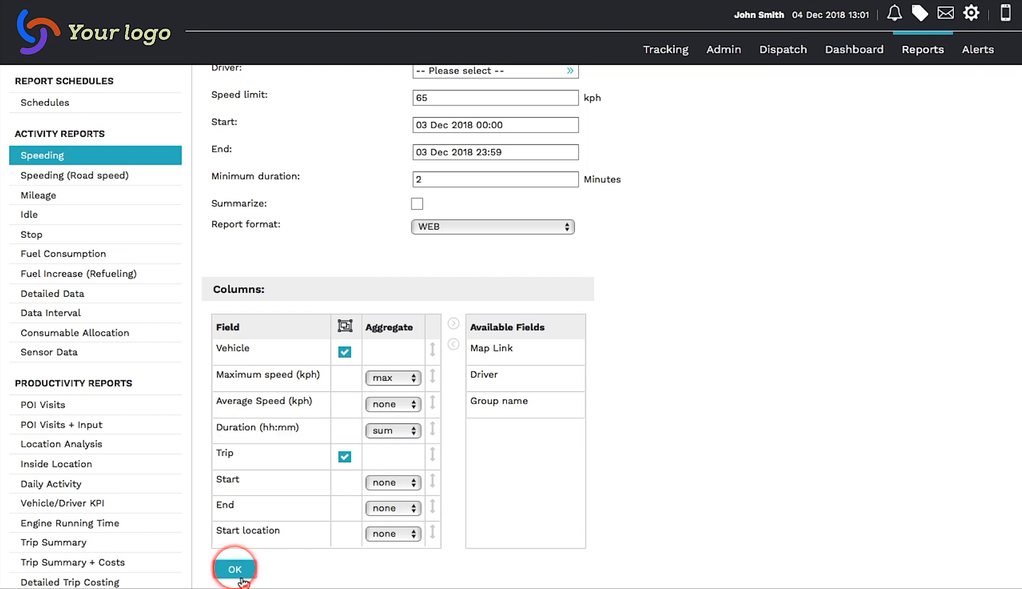
Step: Run the Speeding report and view it completed under Previous Reports
{"action": "left_click", "coordinate": [235, 568]}
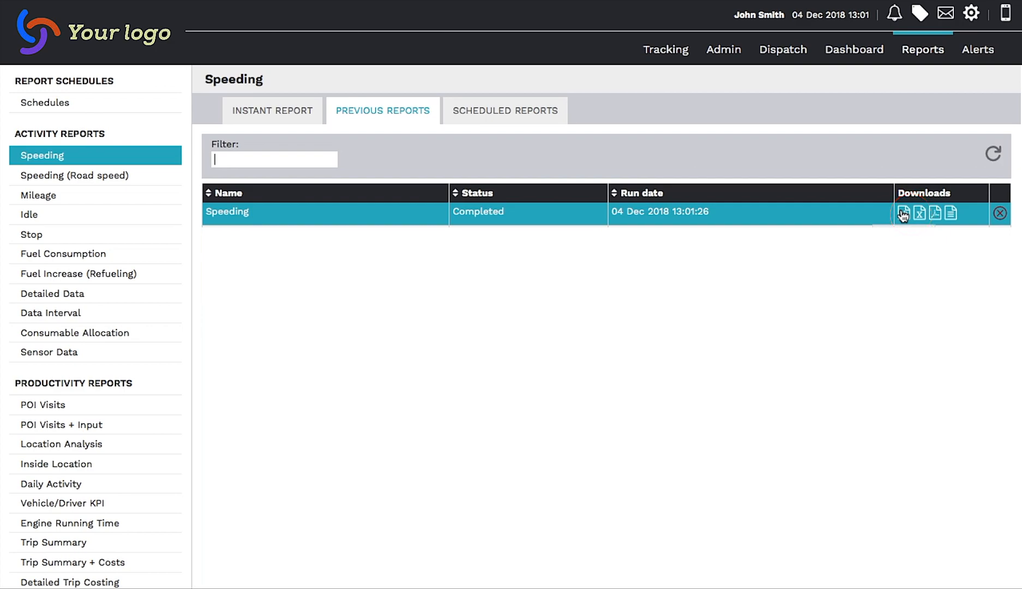
{"action": "left_click", "coordinate": [903, 213]}
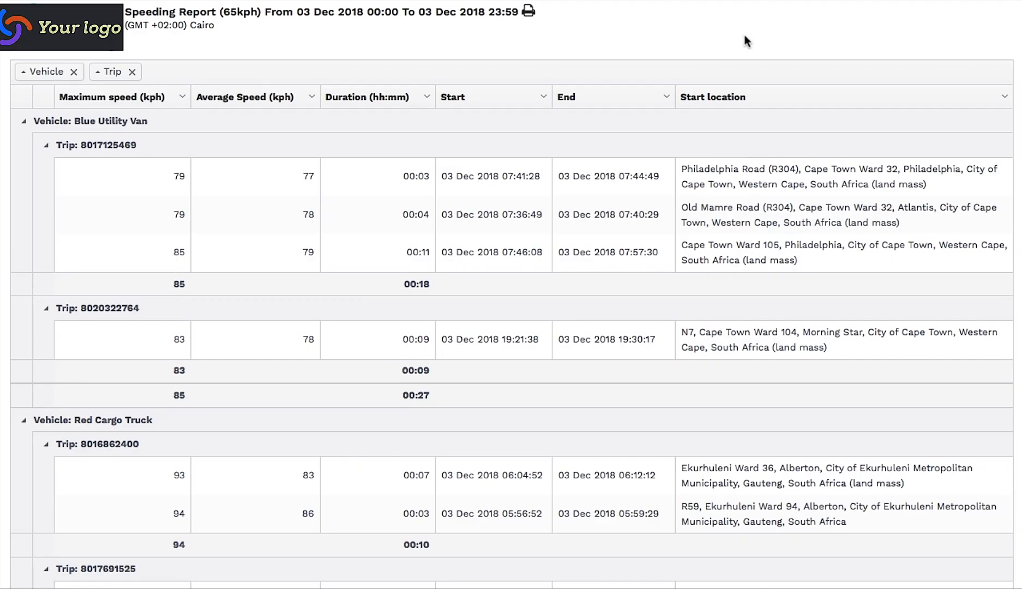
{"action": "mouse_move", "coordinate": [133, 77]}
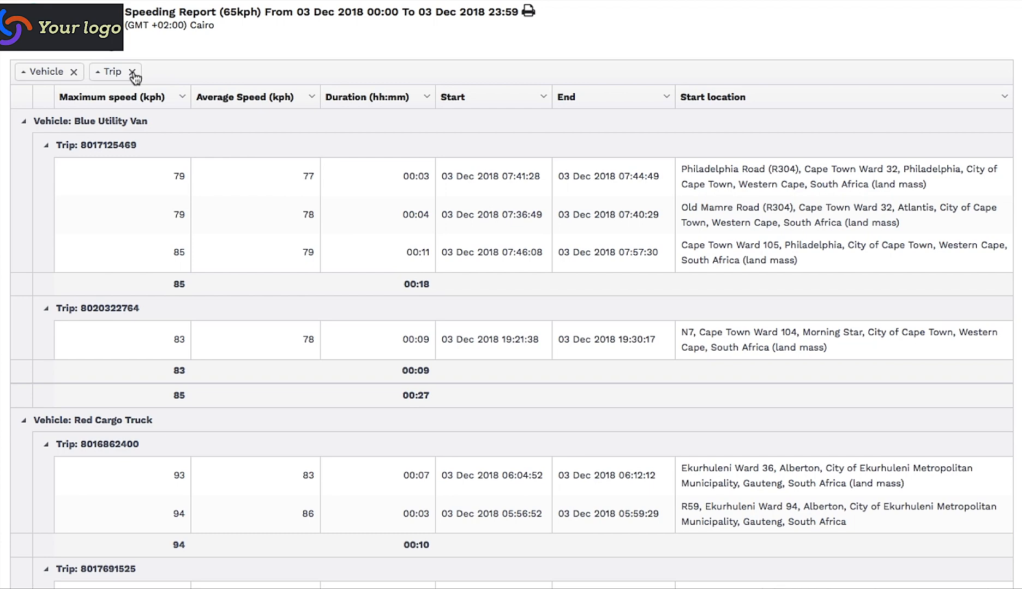
Step: Stop grouping by Trip and show Trip as a regular column instead
{"action": "left_click", "coordinate": [133, 71]}
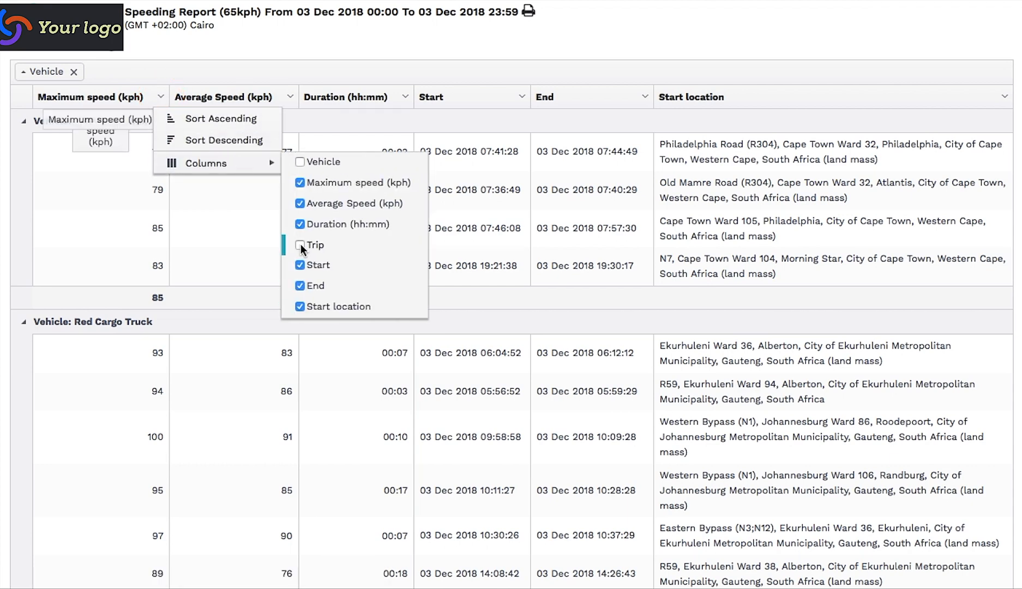
{"action": "left_click", "coordinate": [299, 245]}
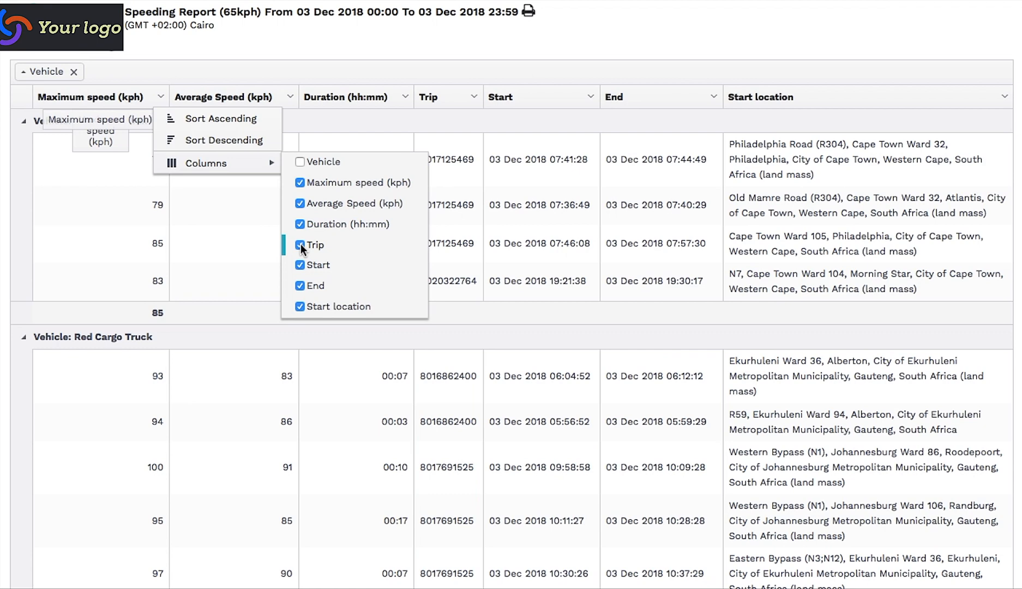